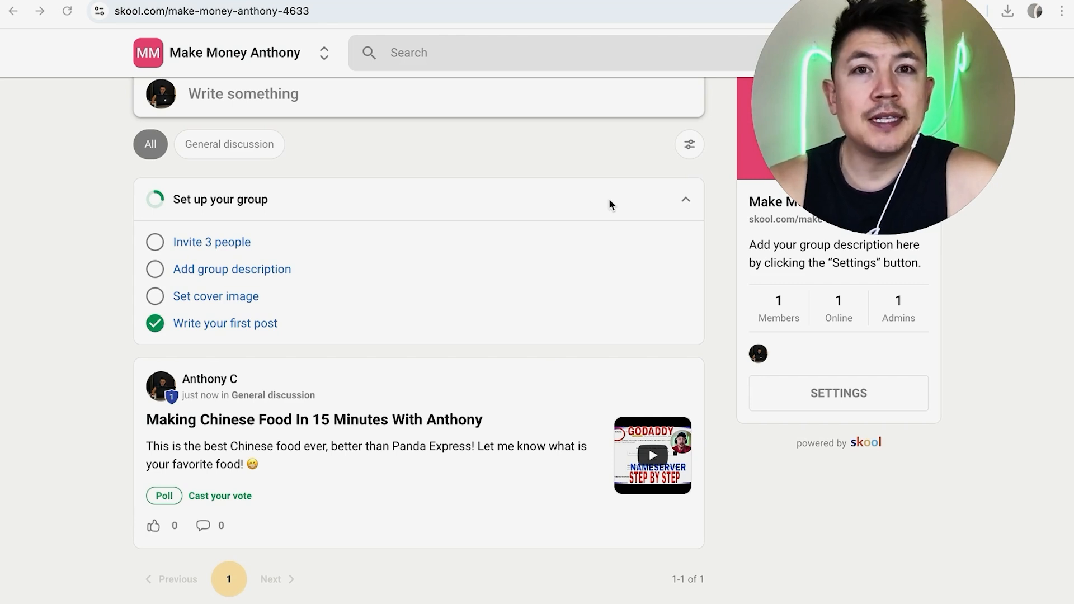
mouse_move(503, 159)
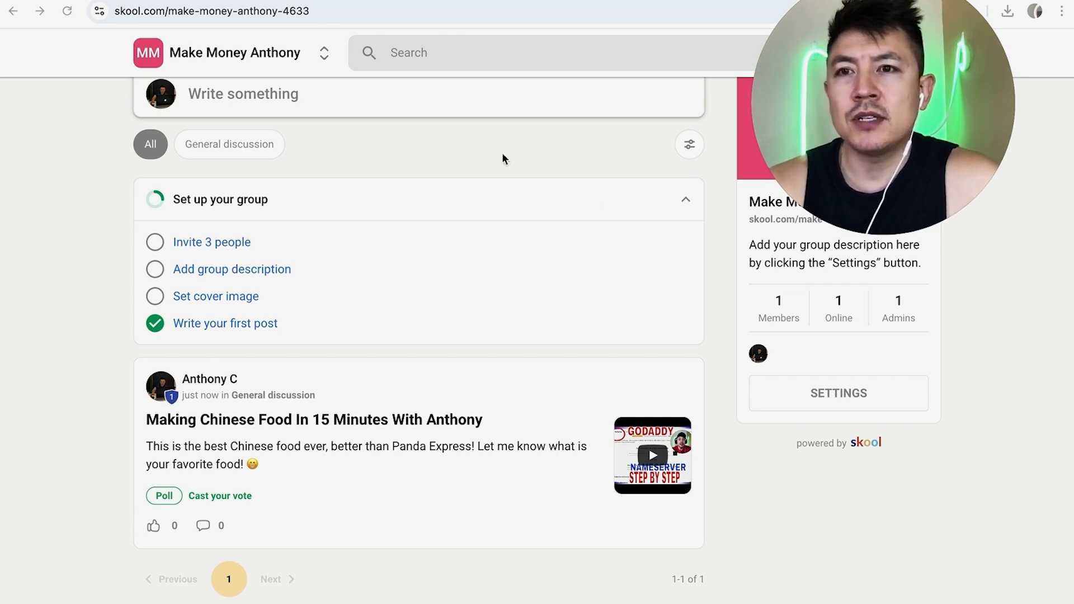
mouse_move(101, 163)
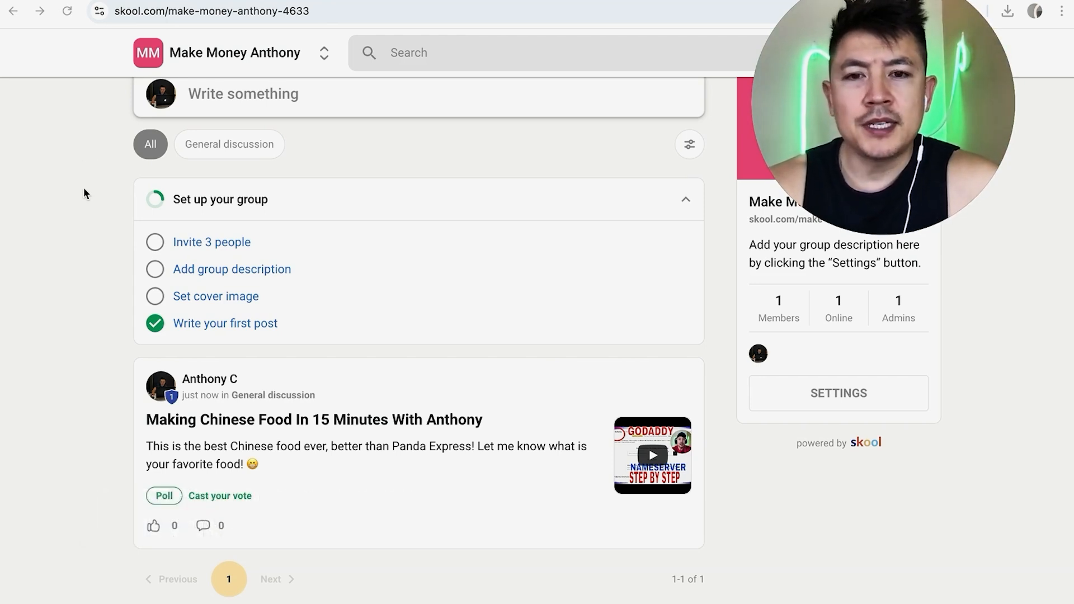
mouse_move(108, 149)
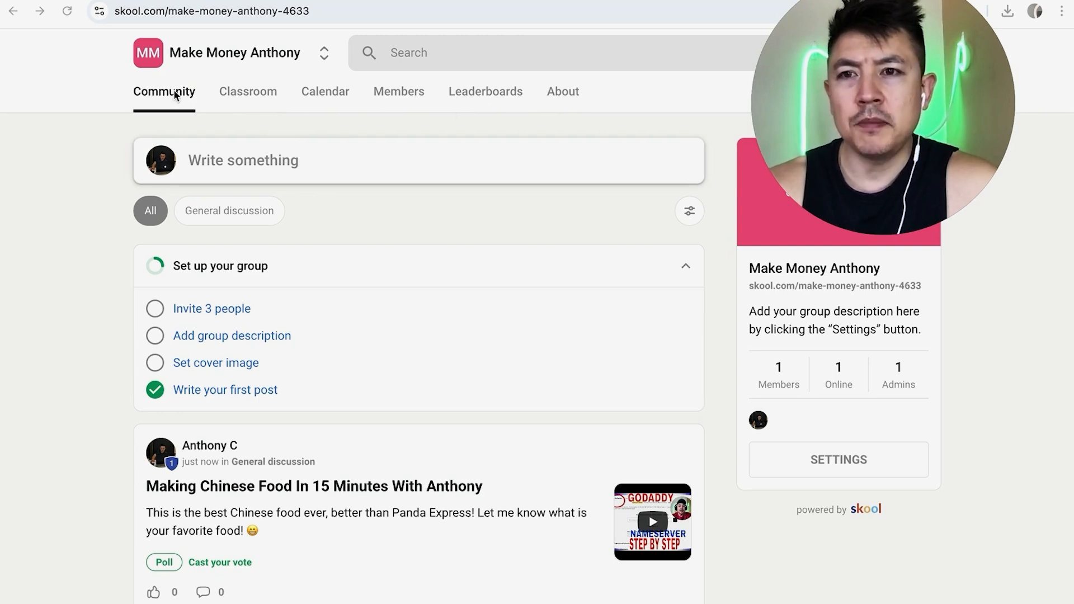
Step: View the 'Making Chinese Food In 15 Minutes With Anthony' post in full from the Community feed
scroll(down, 3)
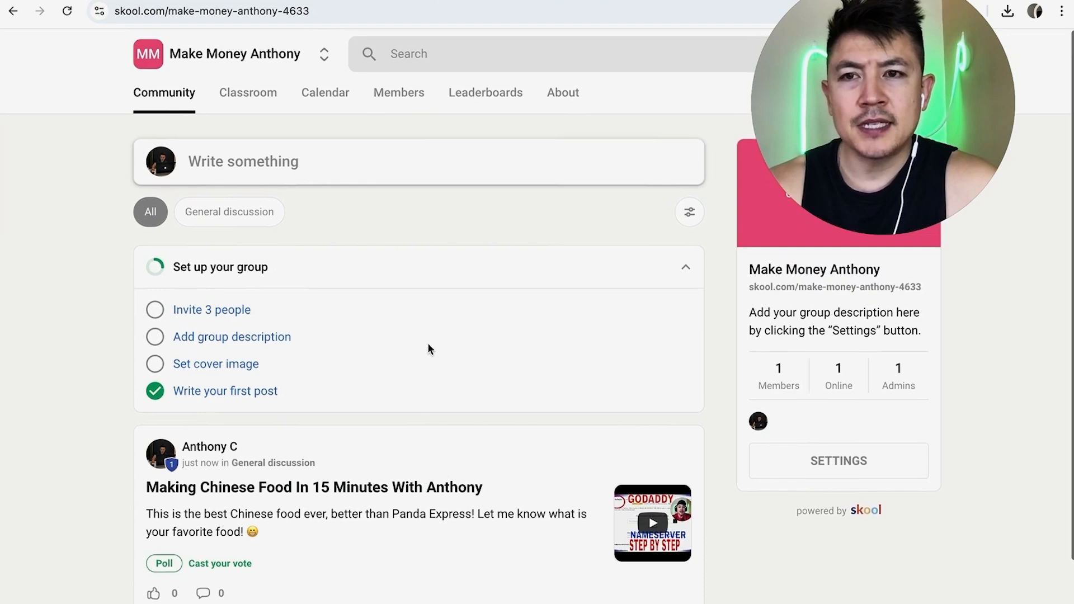
scroll(down, 3)
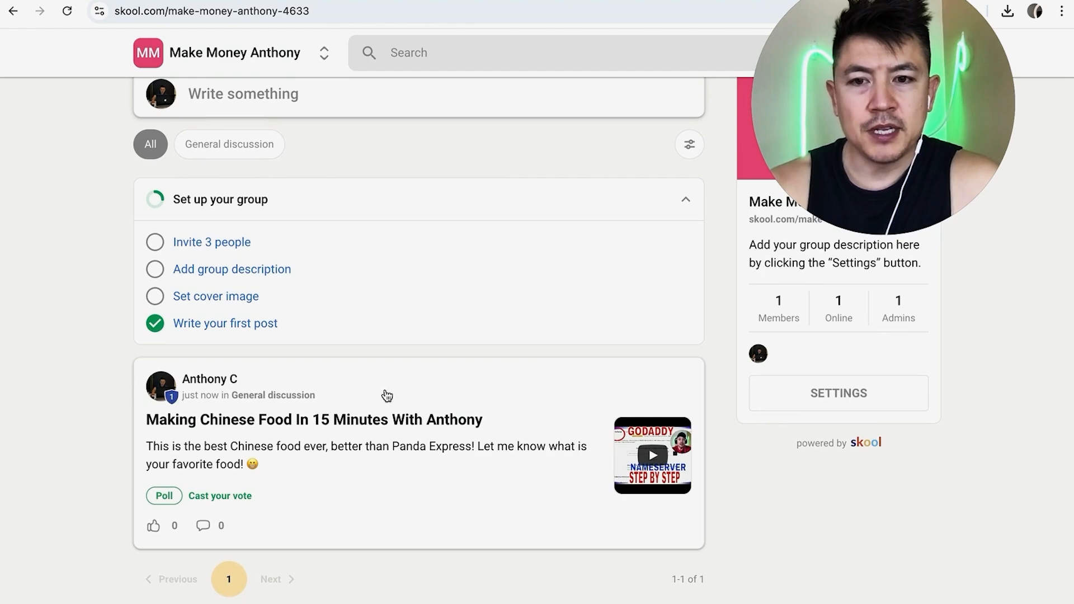
click(314, 420)
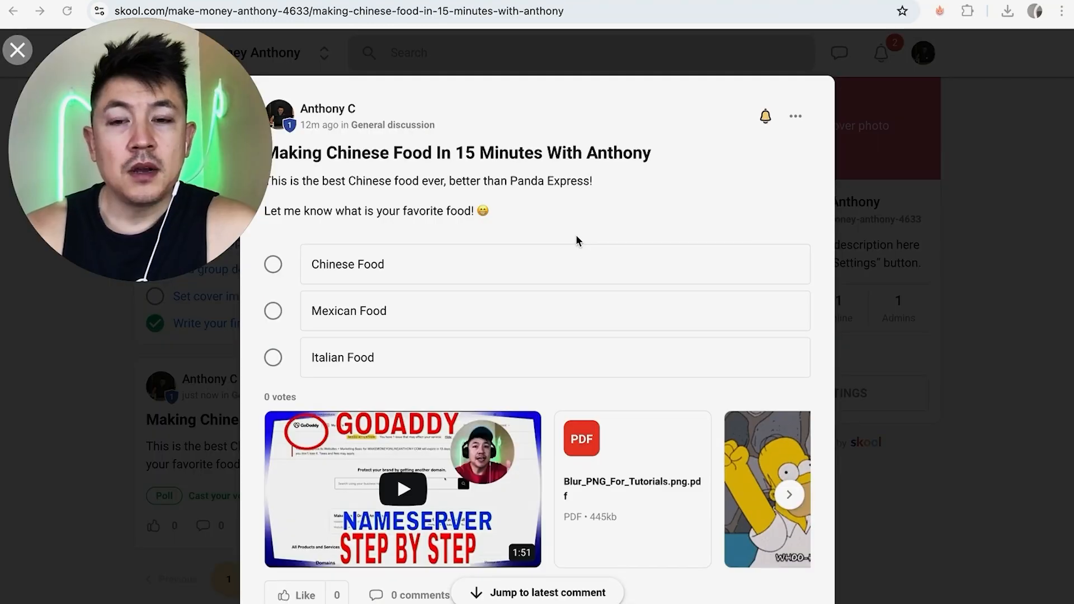
Step: Show the post's three-dot actions menu with edit, delete, pin and comment choices
scroll(down, 3)
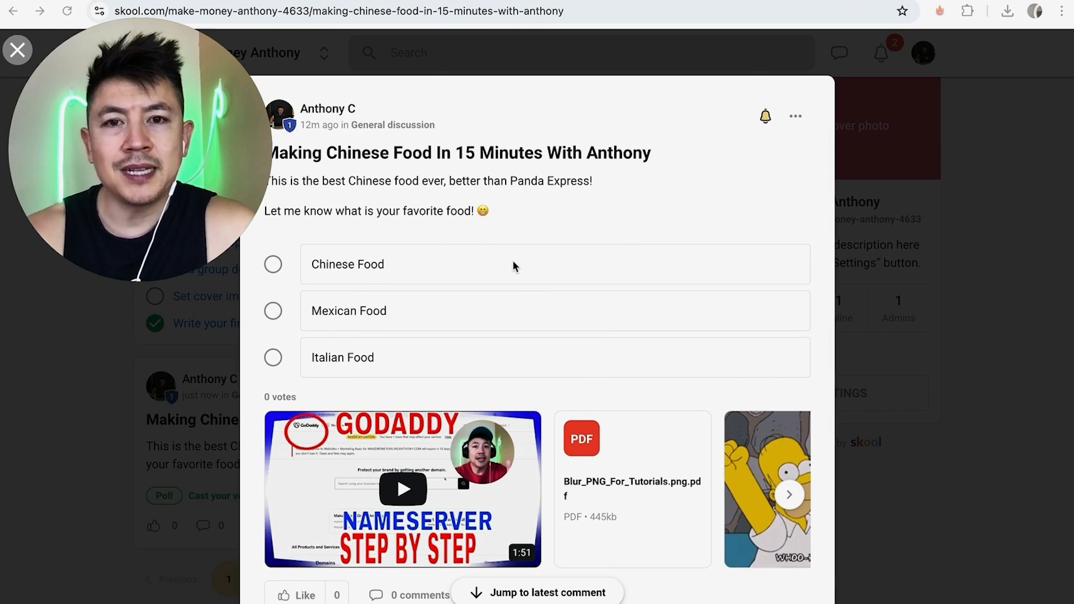
mouse_move(795, 115)
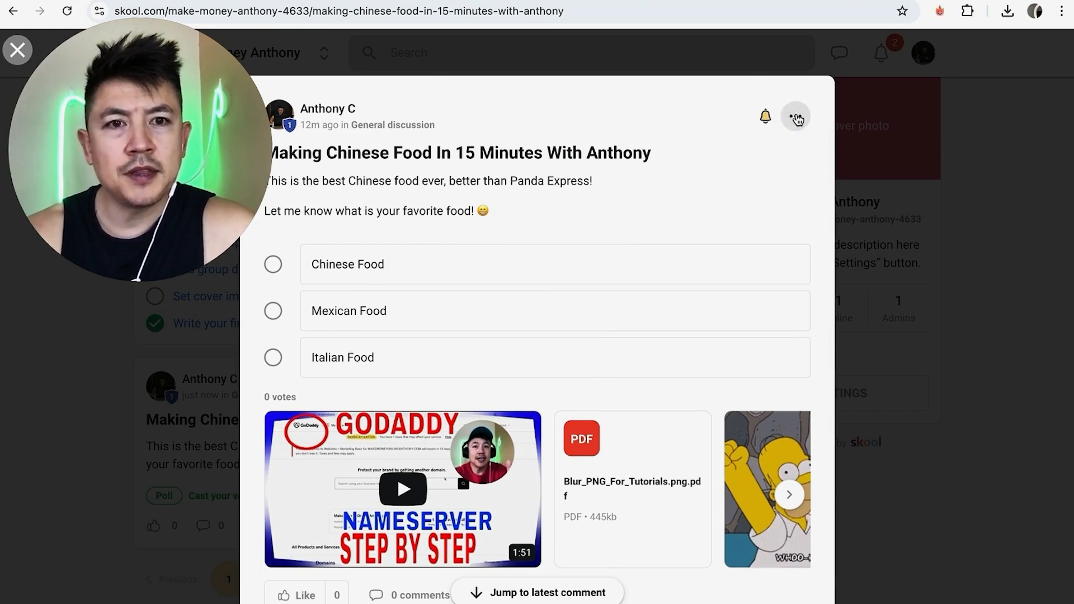
click(795, 116)
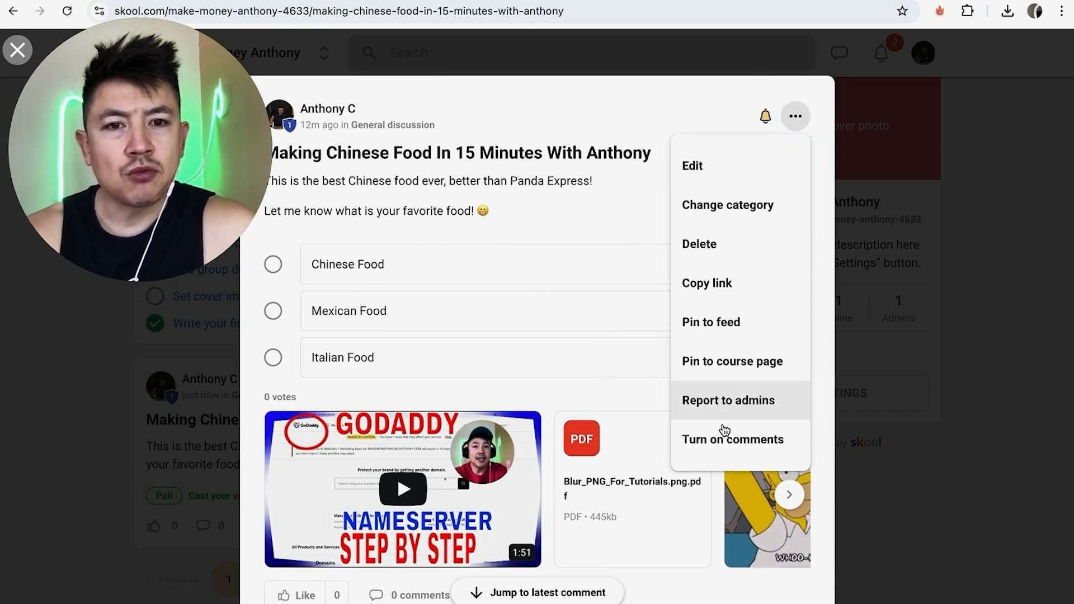
Step: Choose Delete so the 'Delete post?' confirmation warning it can't be undone appears
click(698, 244)
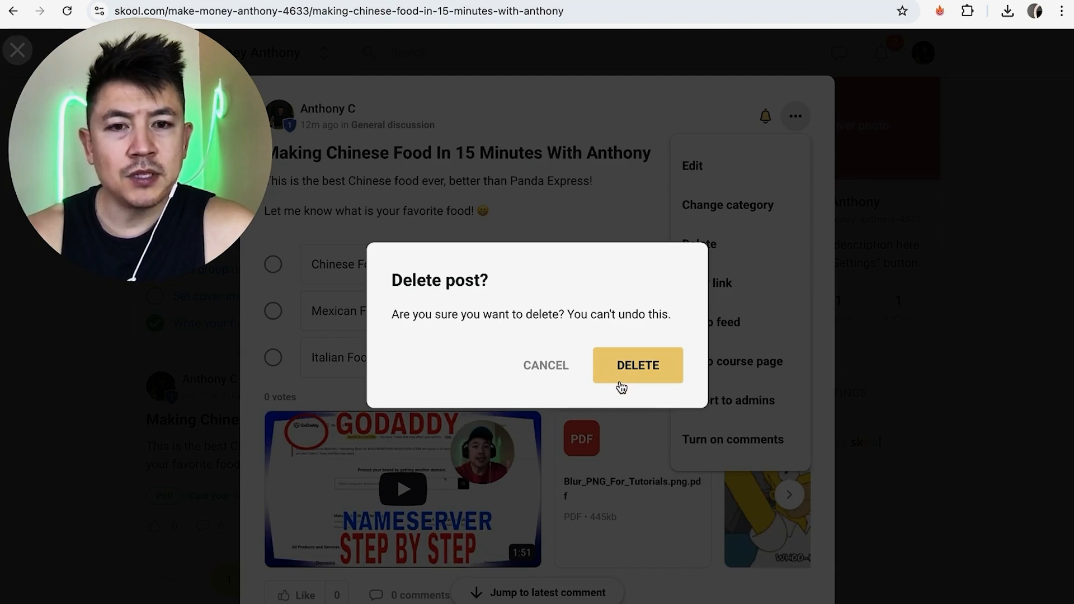
mouse_move(409, 203)
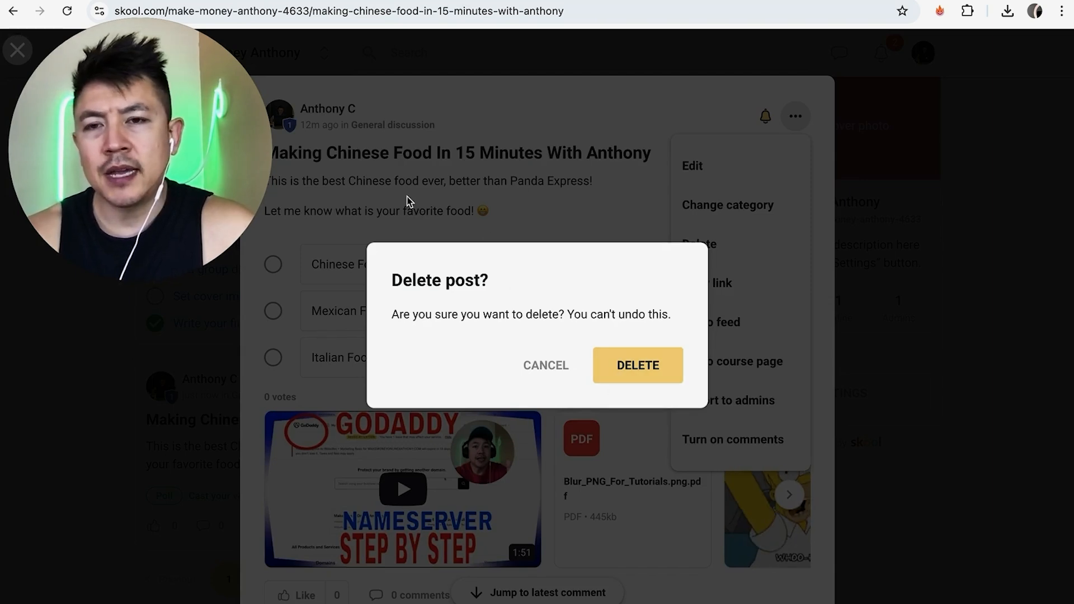